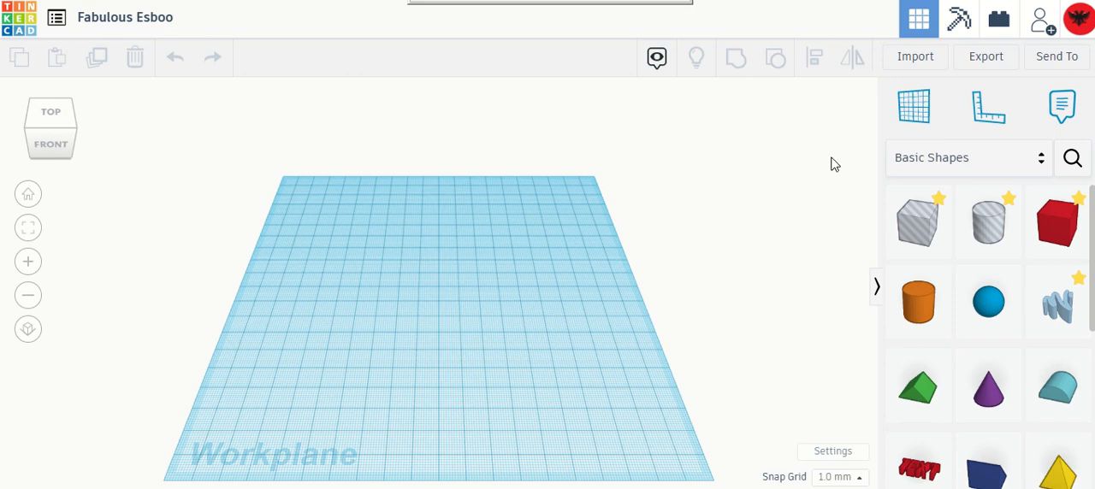
mouse_move(804, 246)
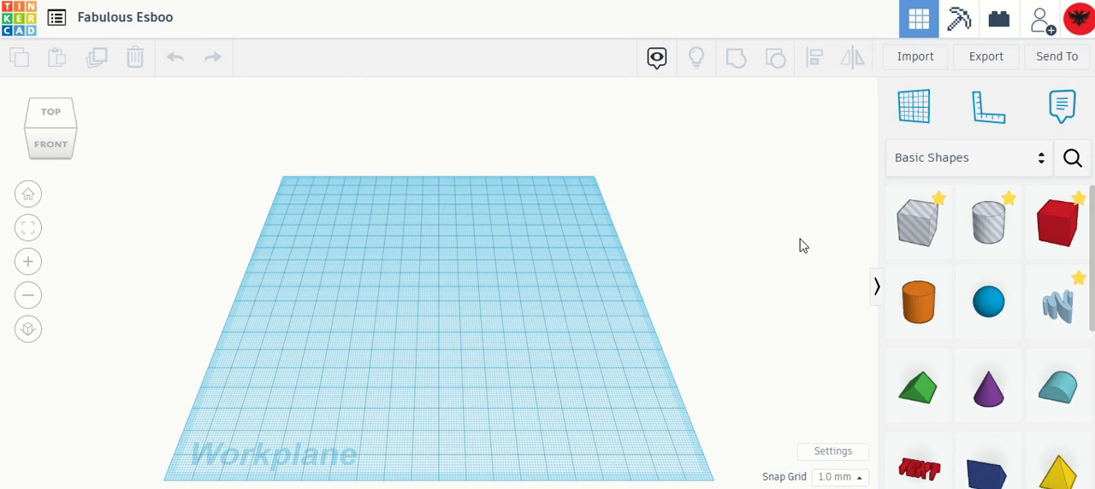
mouse_move(219, 356)
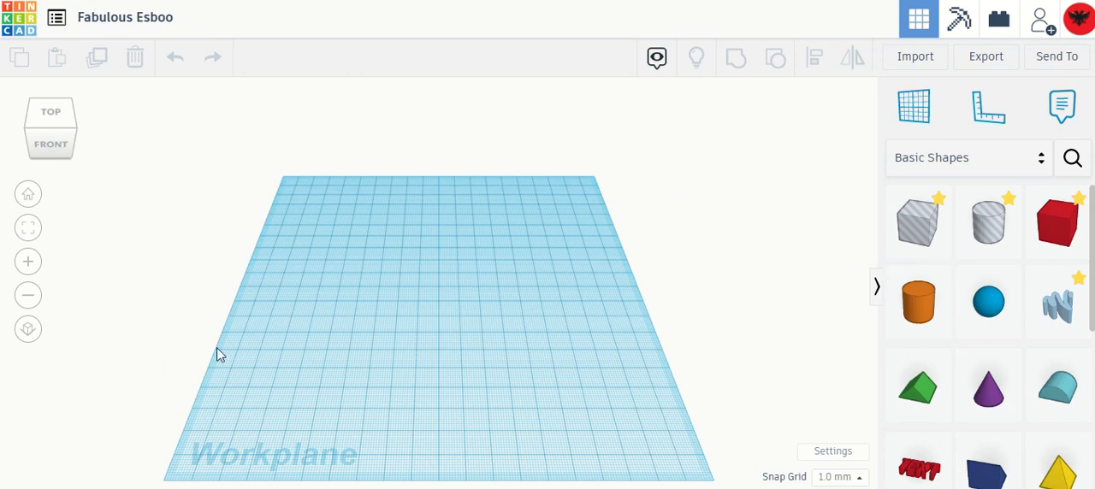
Switch the shape library to Structures & Scenery and filter it to Landscapes shapes.
left_click_drag(219, 356, 334, 306)
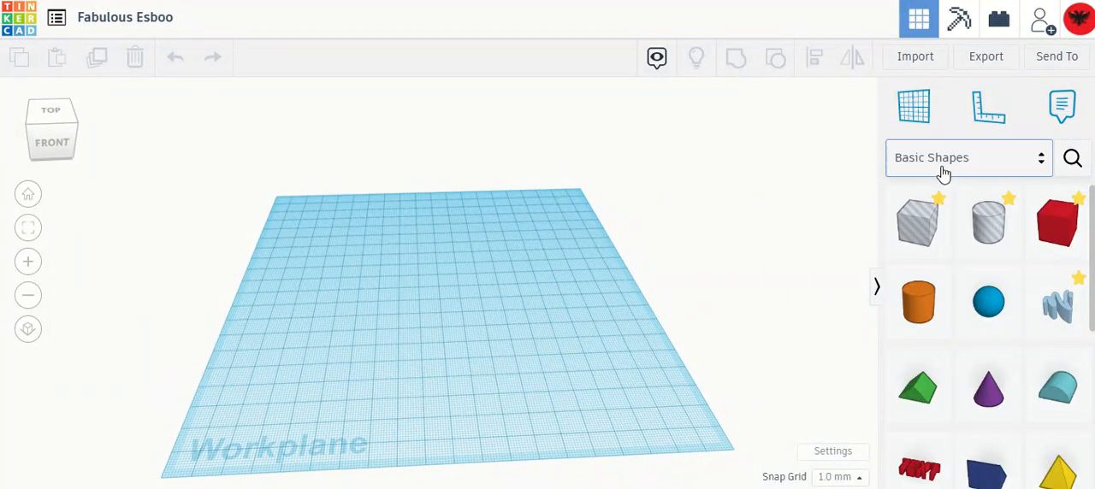
left_click(969, 157)
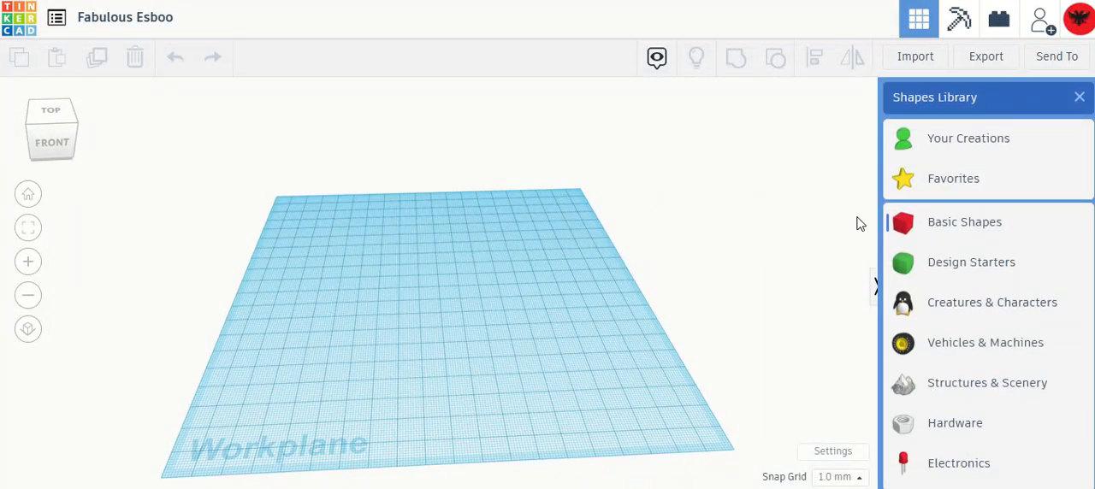
mouse_move(837, 213)
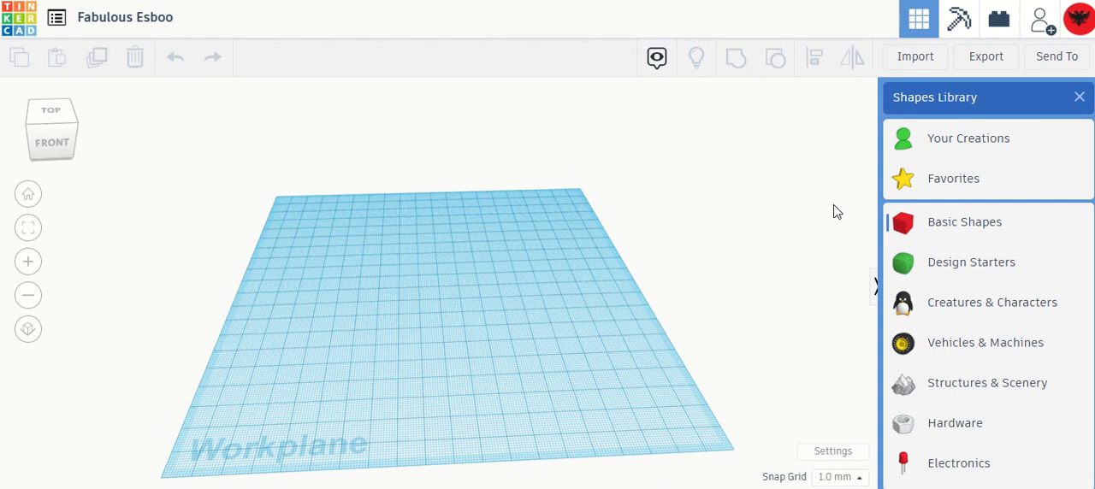
left_click(985, 384)
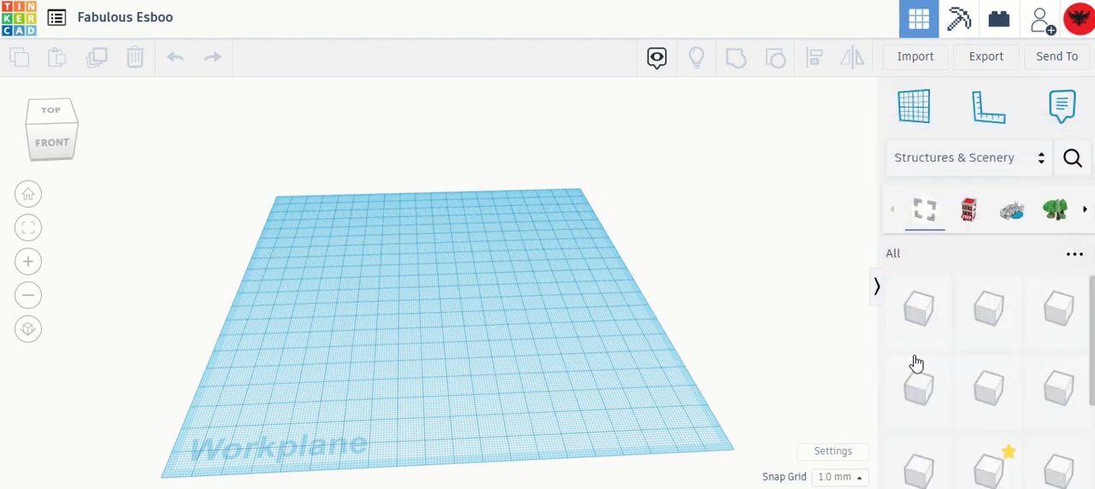
left_click(1054, 209)
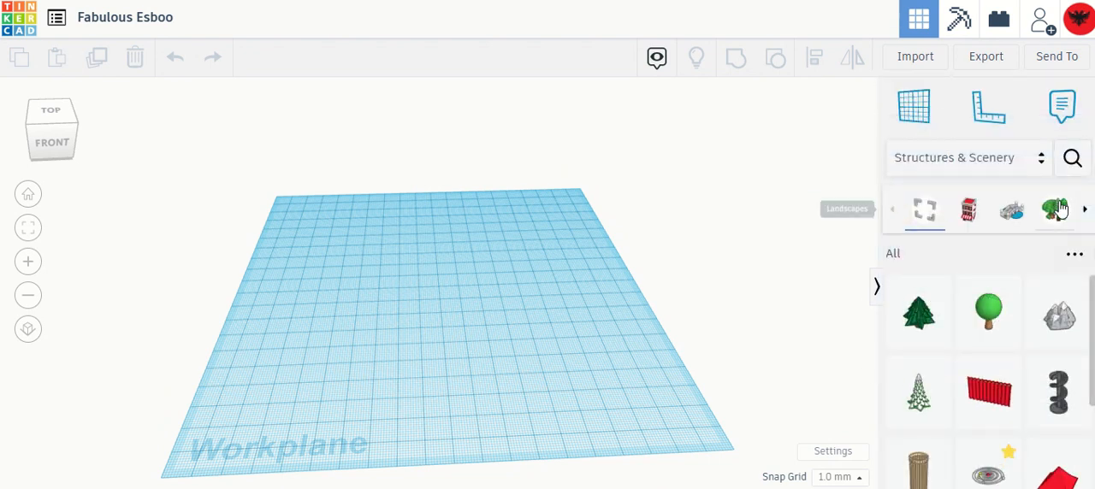
left_click(1055, 209)
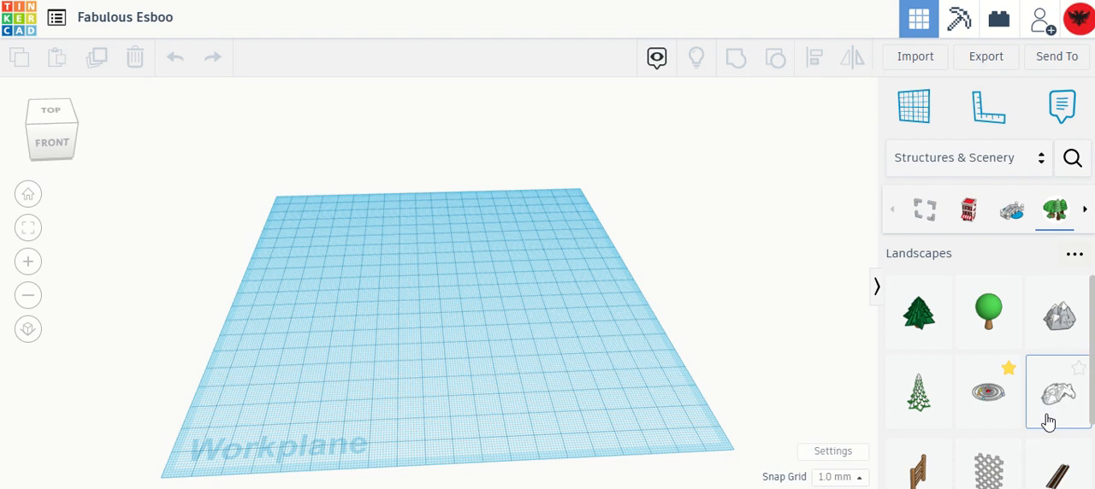
left_click(1058, 392)
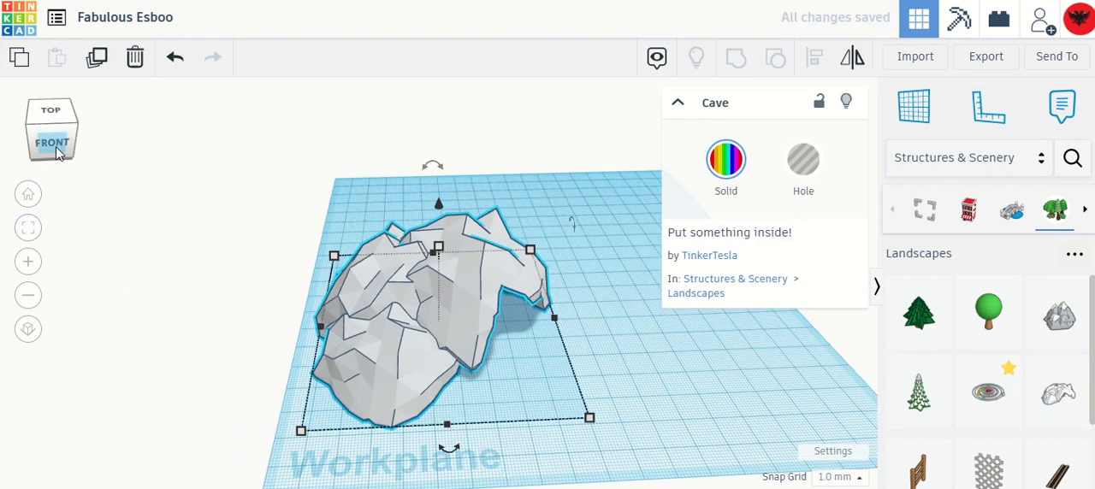
left_click(51, 142)
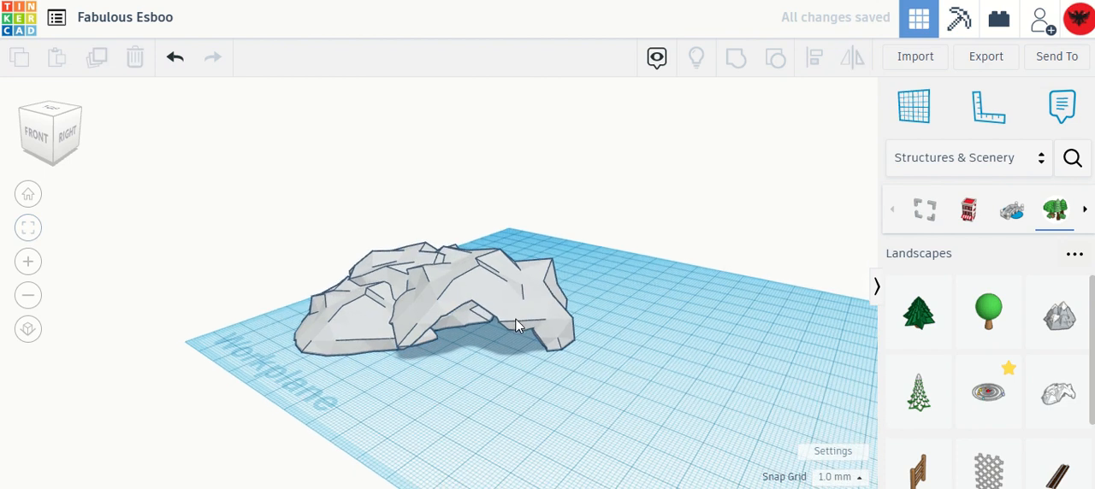
left_click(428, 308)
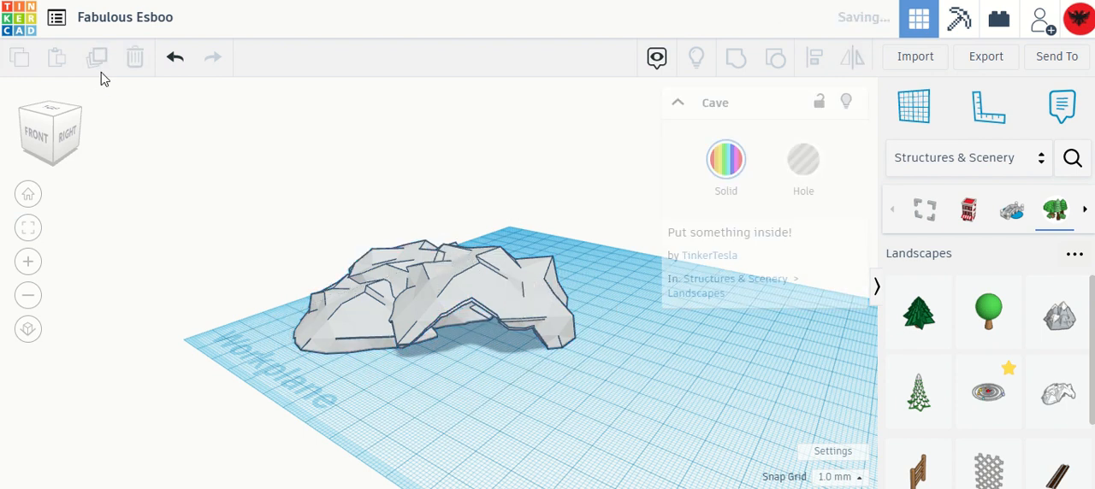
left_click(411, 299)
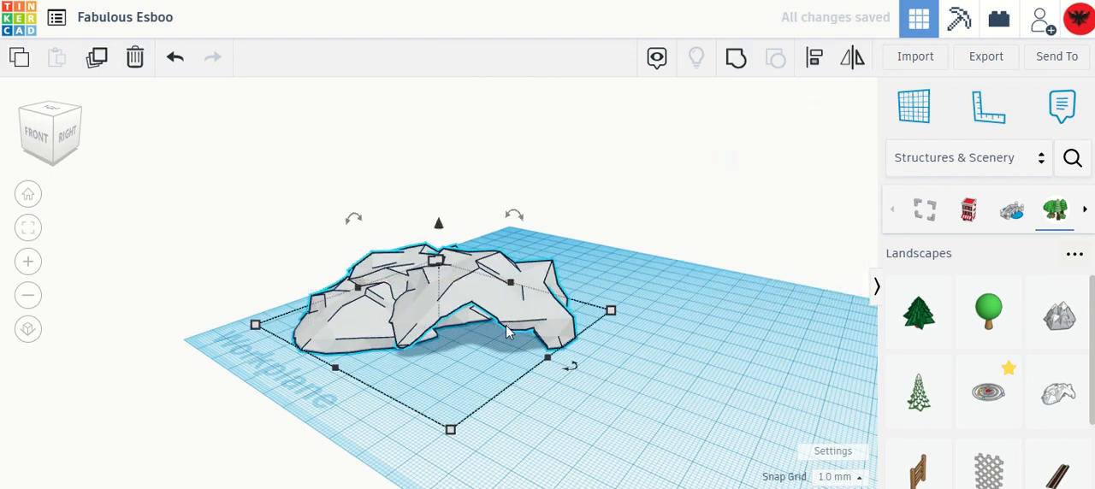
left_click(134, 58)
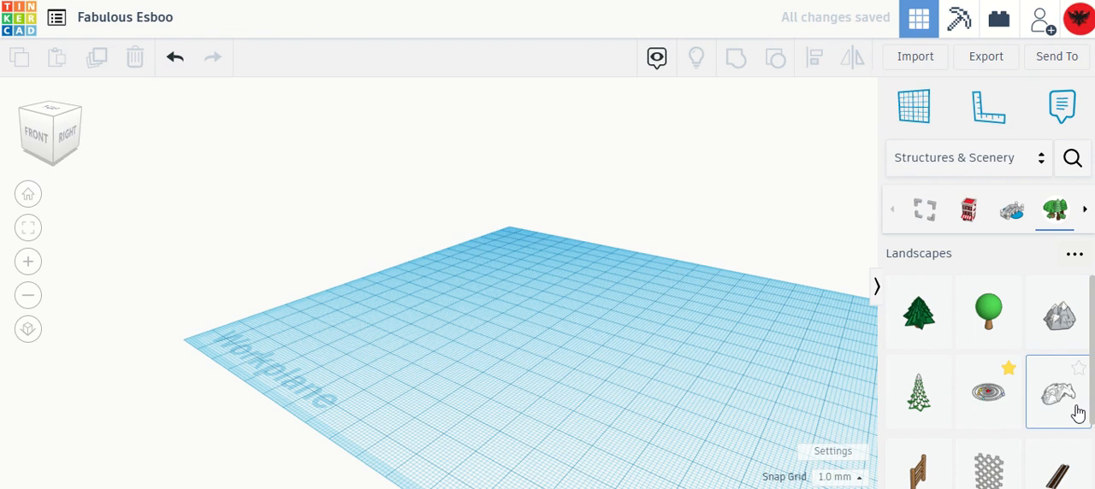
Place the Cave rock on the workplane and adjust its height with the top handle.
left_click(1056, 391)
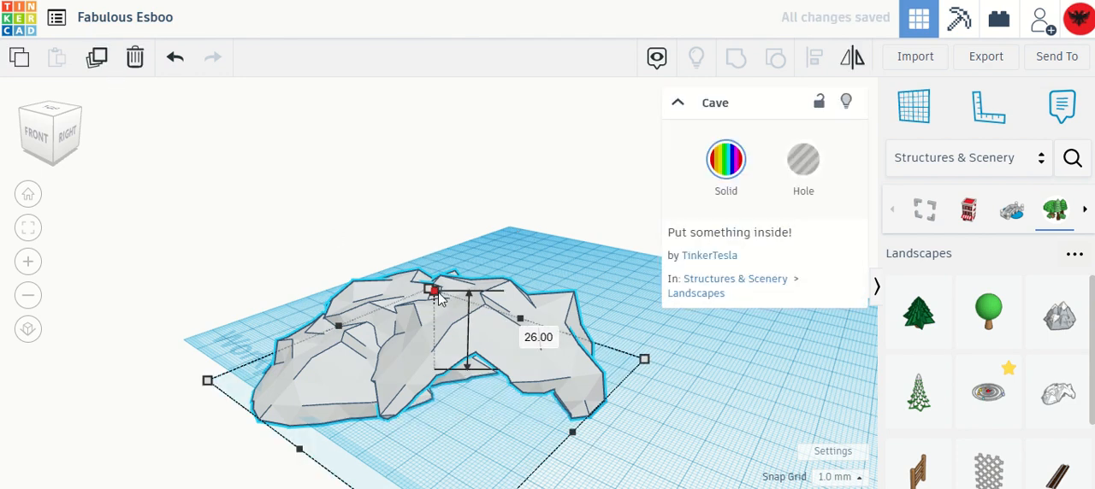
left_click_drag(435, 289, 435, 304)
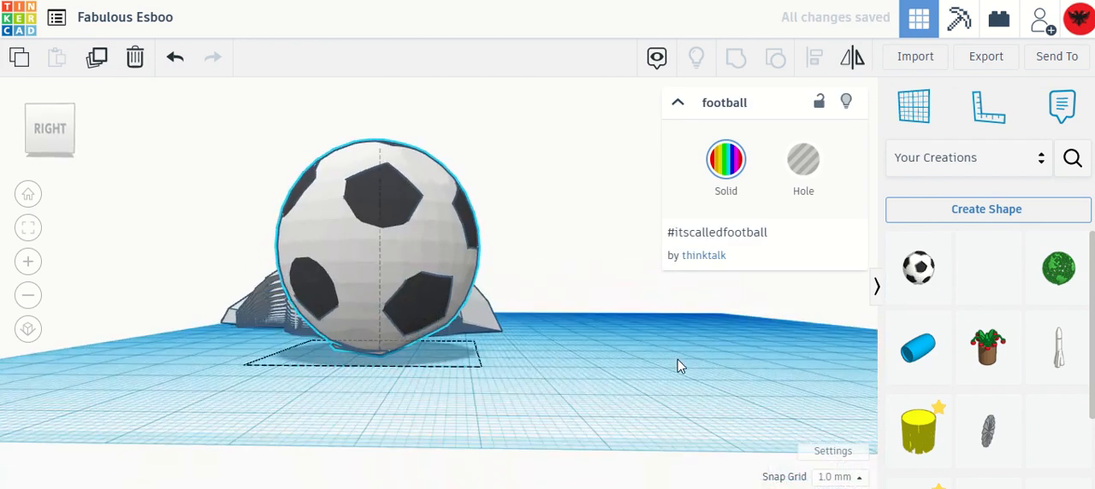
Move the football onto the top of the cave rock and resize it to fit.
right_click(681, 366)
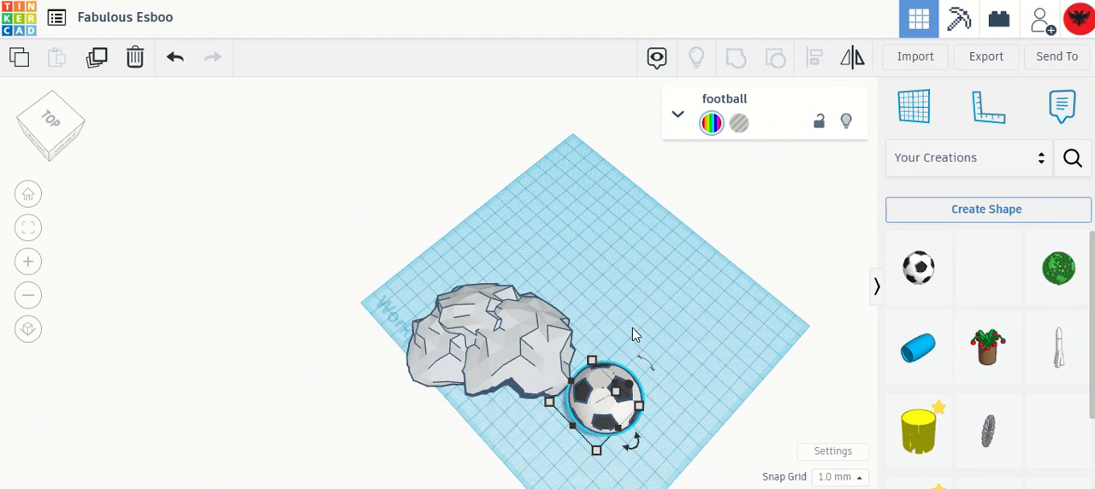
left_click_drag(607, 397, 482, 325)
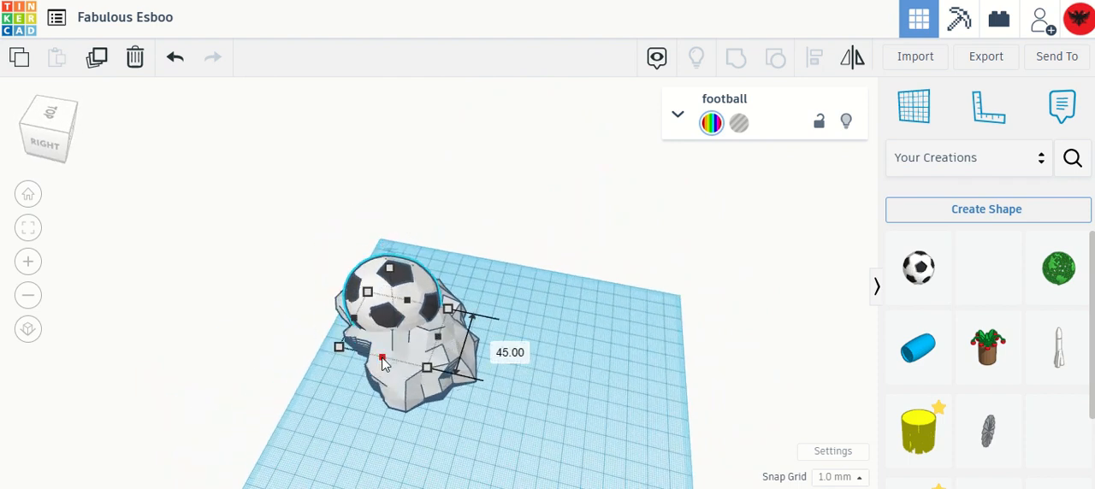
left_click_drag(384, 360, 387, 272)
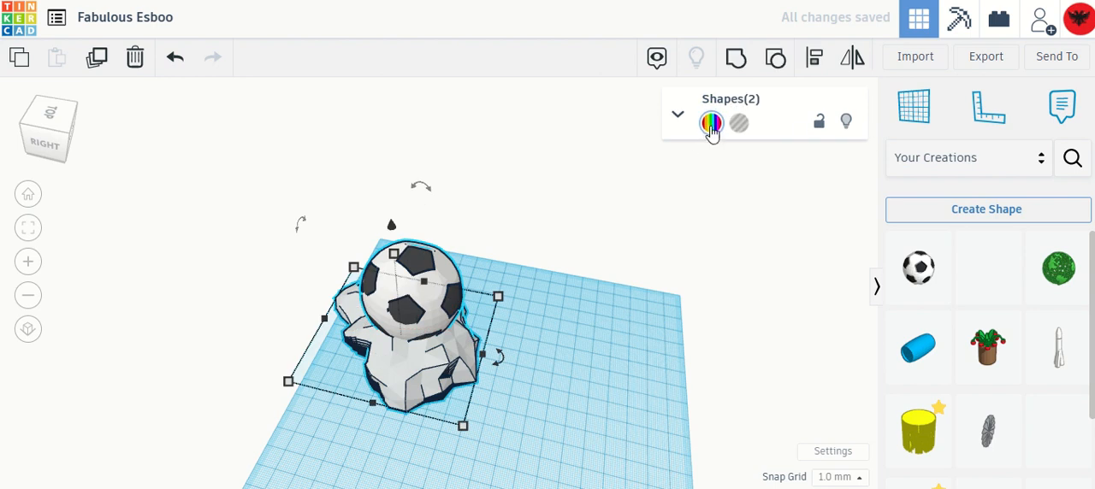
Colour the selected football and cave base gold from the Solid colour swatch.
left_click(712, 123)
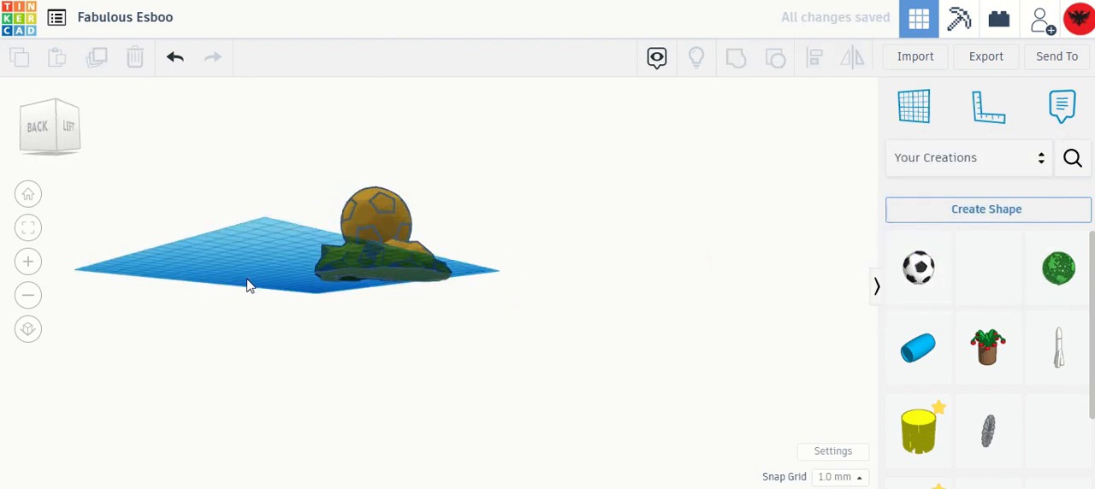
left_click_drag(248, 284, 599, 298)
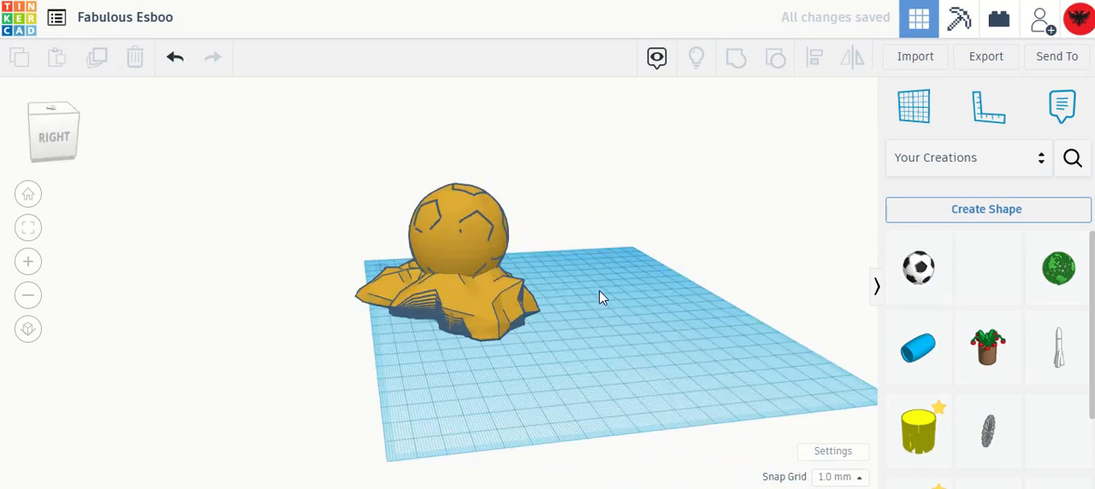